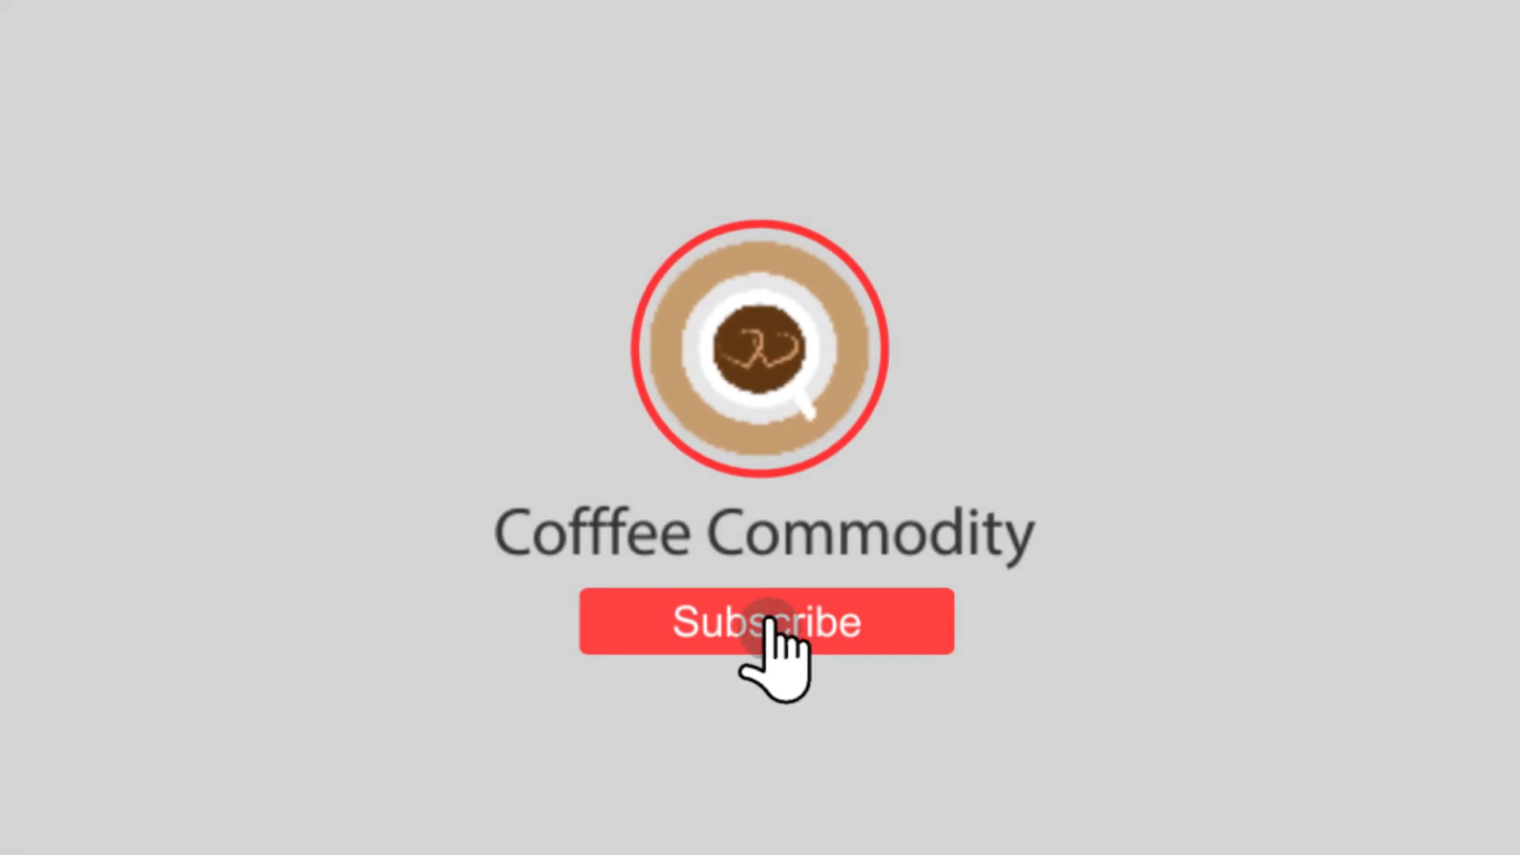
Let the outro play until the button reads Subscribed with the notification bell shown
{"action": "left_click", "coordinate": [765, 622]}
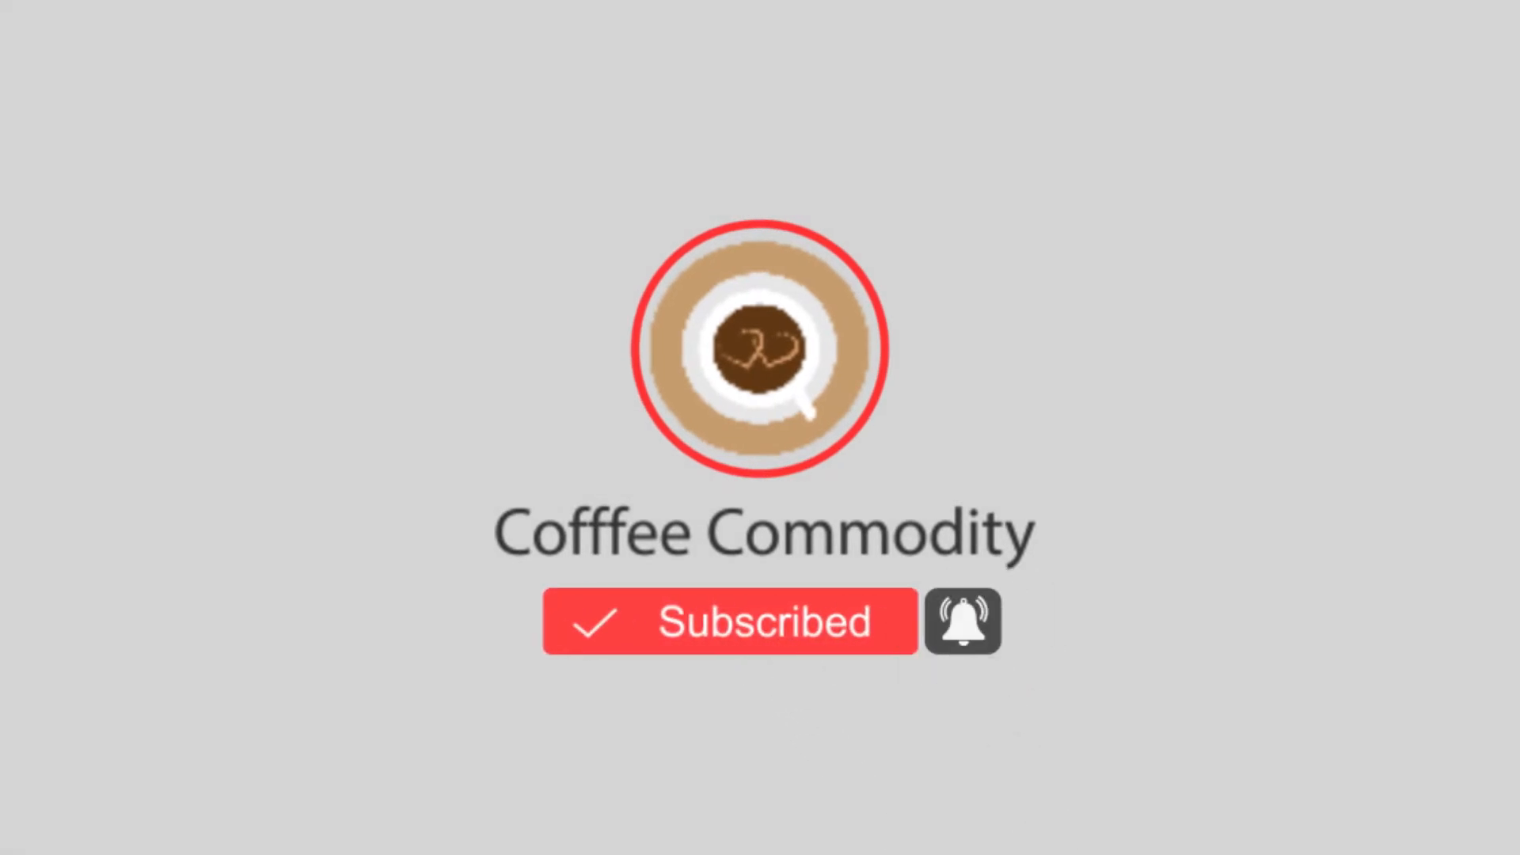